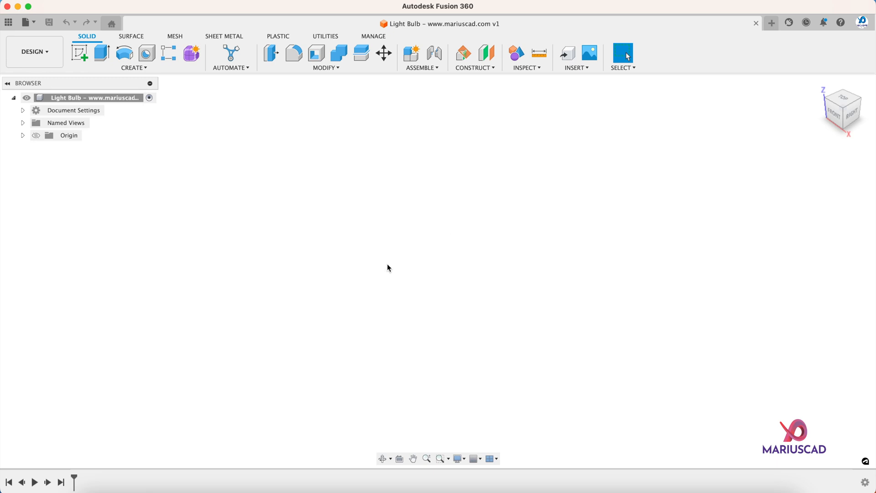
pyautogui.moveTo(301, 219)
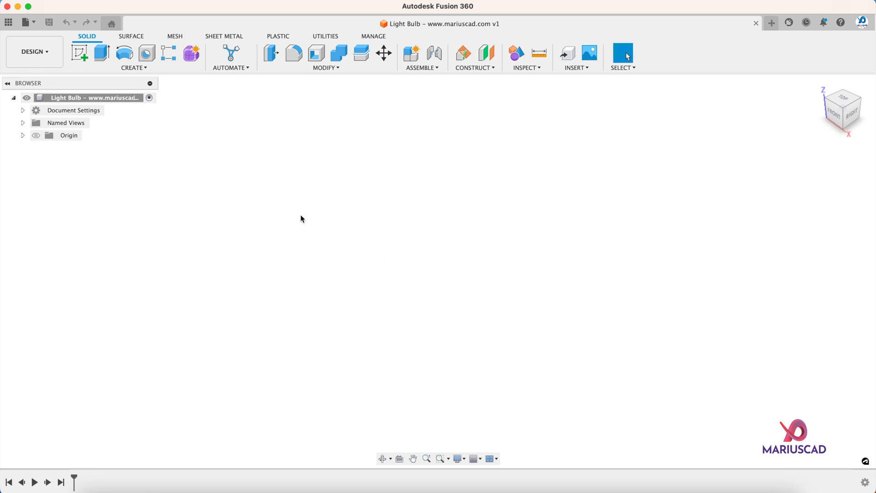
# Check the document units, then add a new component named 'Light Bulb'.
pyautogui.click(22, 110)
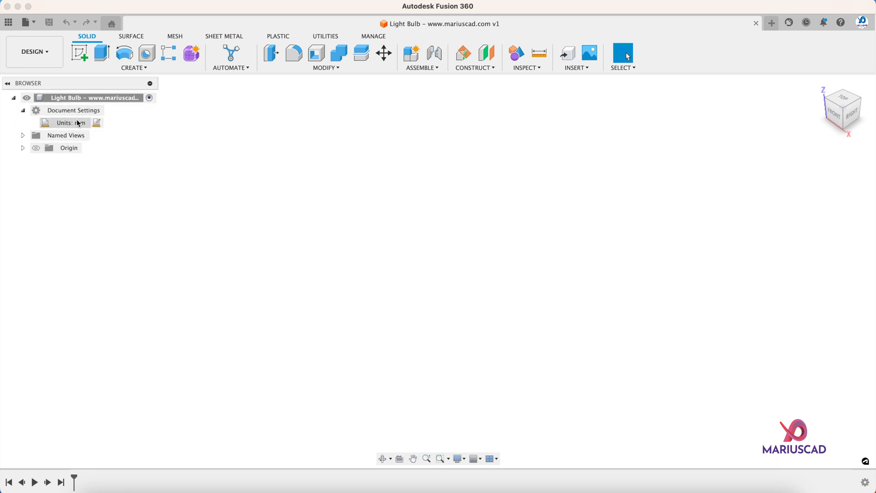
pyautogui.click(23, 110)
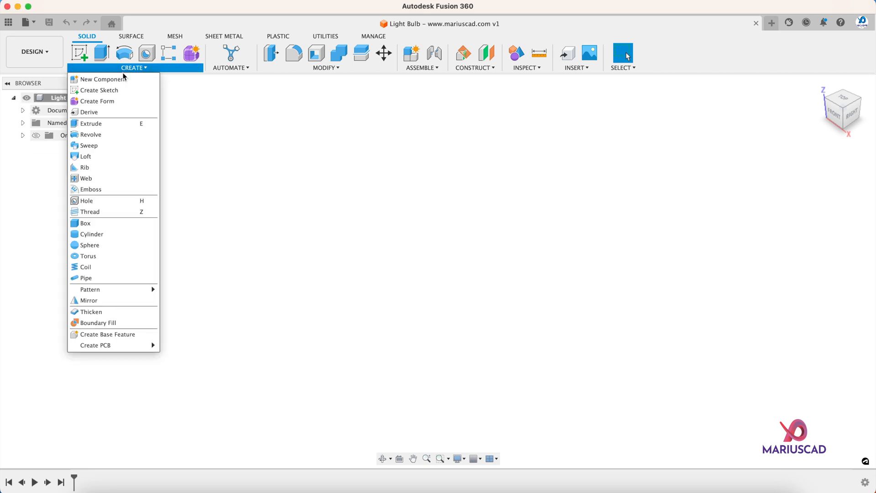
pyautogui.click(101, 79)
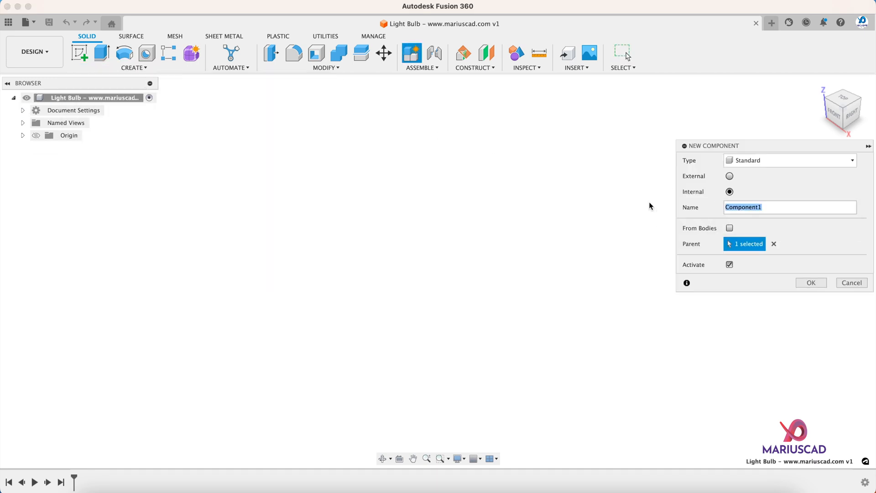
pyautogui.write('Light Bulb')
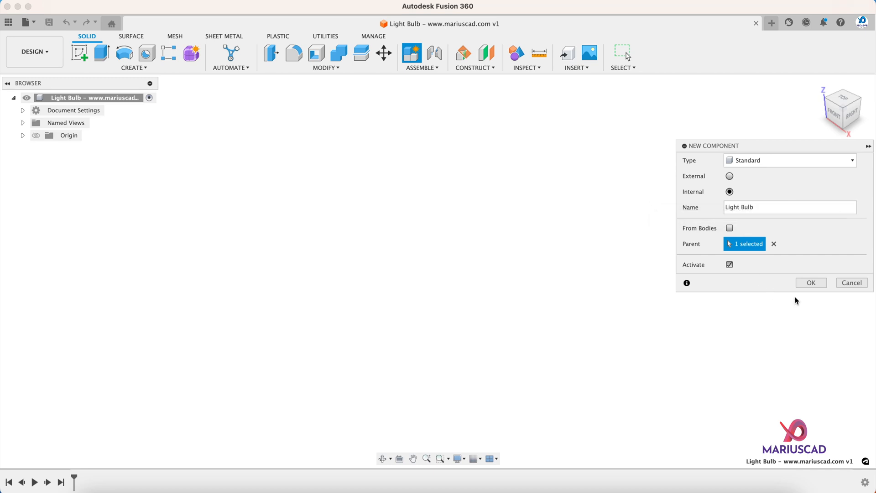
pyautogui.click(811, 282)
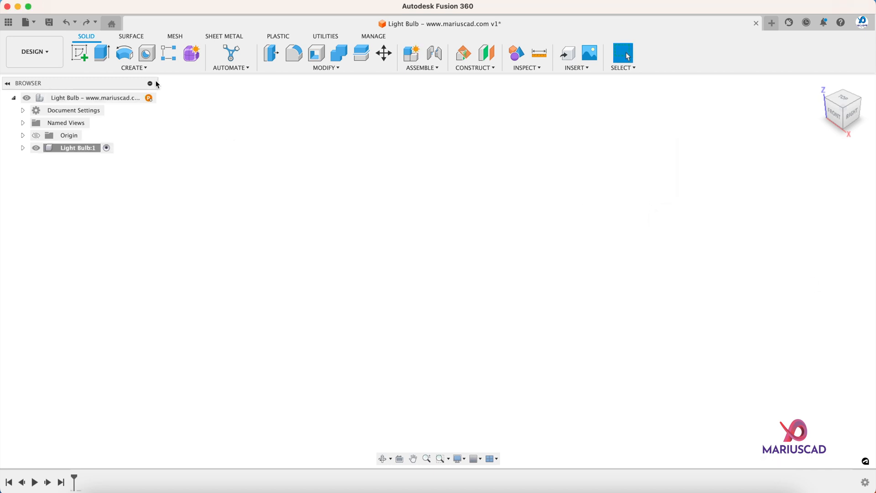
# Create a 30 mm diameter cylinder standing on the ground plane.
pyautogui.click(134, 68)
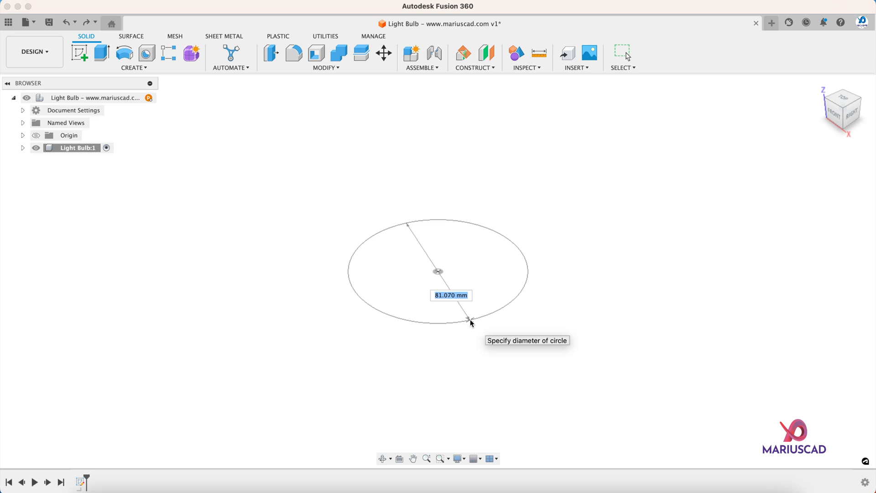
pyautogui.write('30')
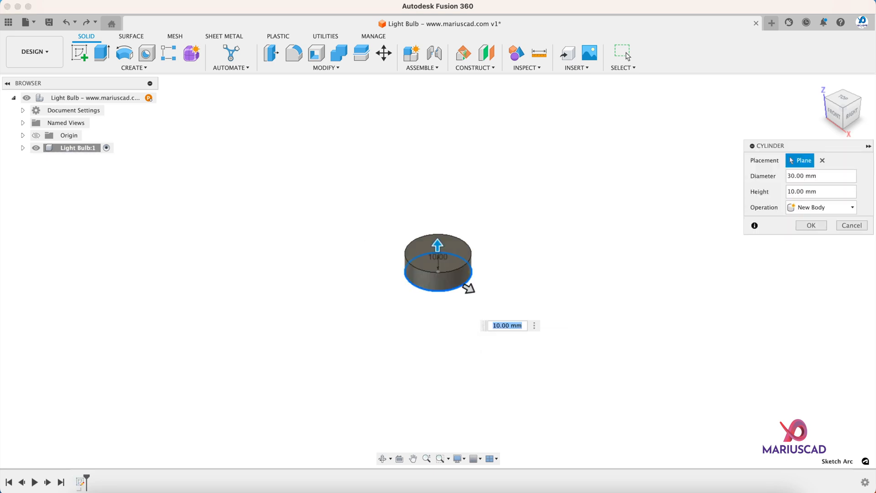
pyautogui.click(811, 225)
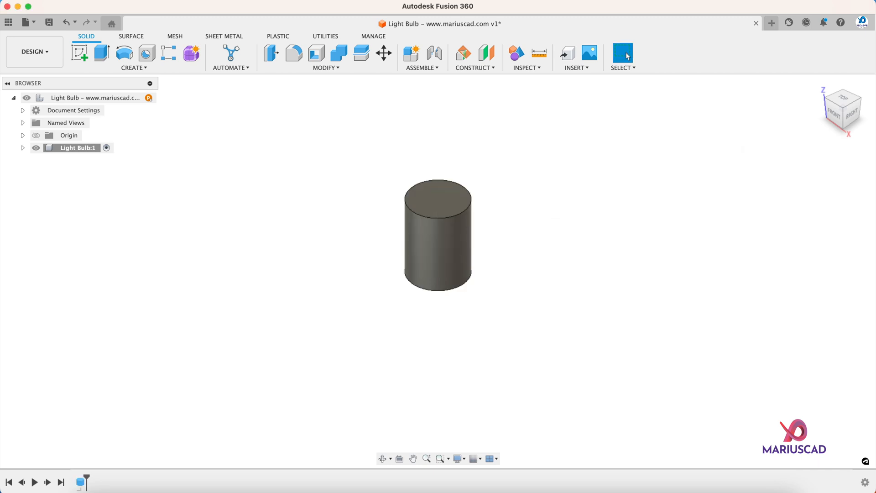
pyautogui.moveTo(286, 130)
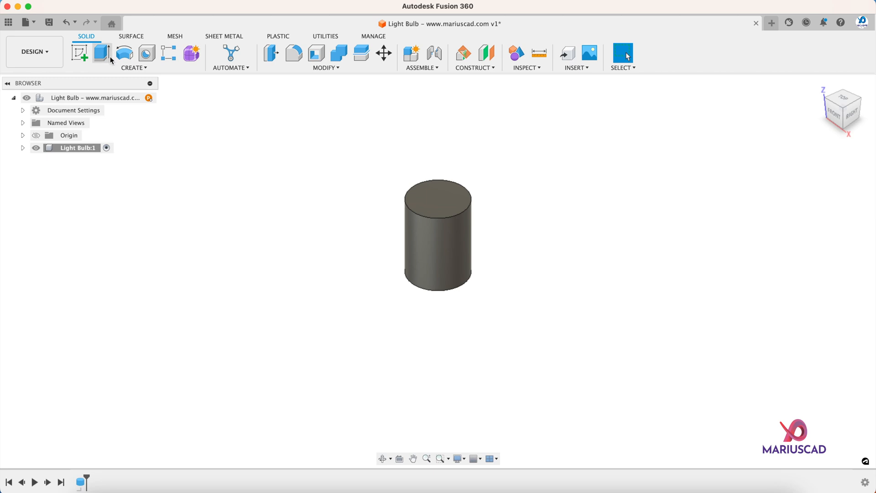
# Start a front-plane sketch and project the cylinder's face outline into it.
pyautogui.click(79, 53)
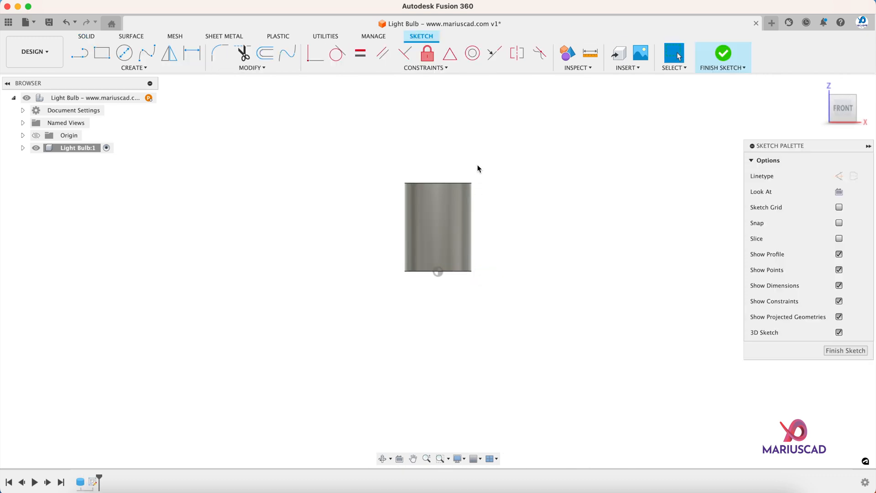
pyautogui.click(674, 53)
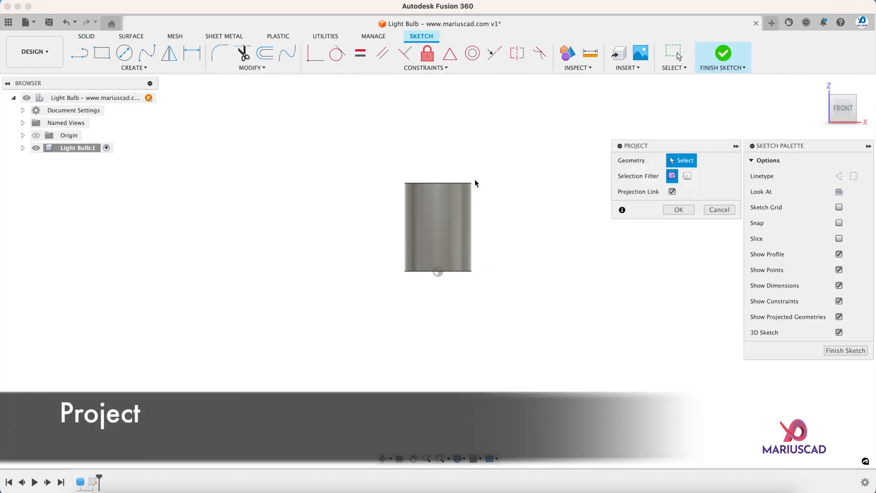
pyautogui.click(438, 227)
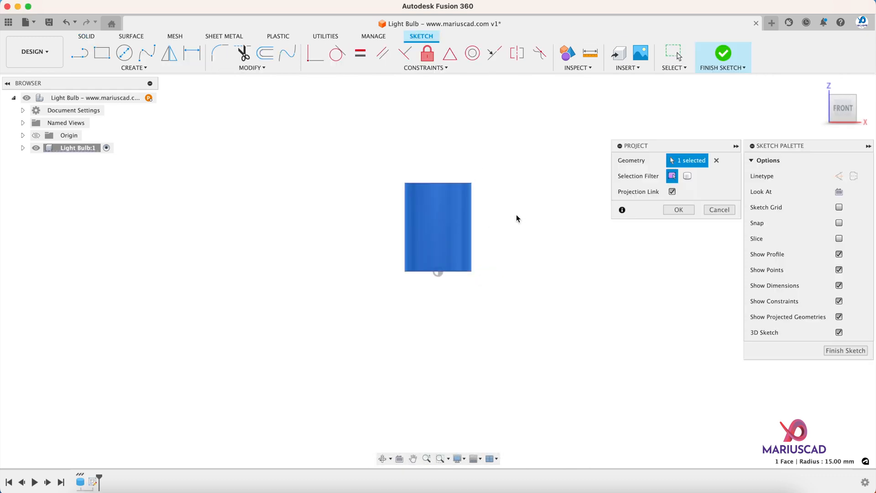
pyautogui.click(678, 209)
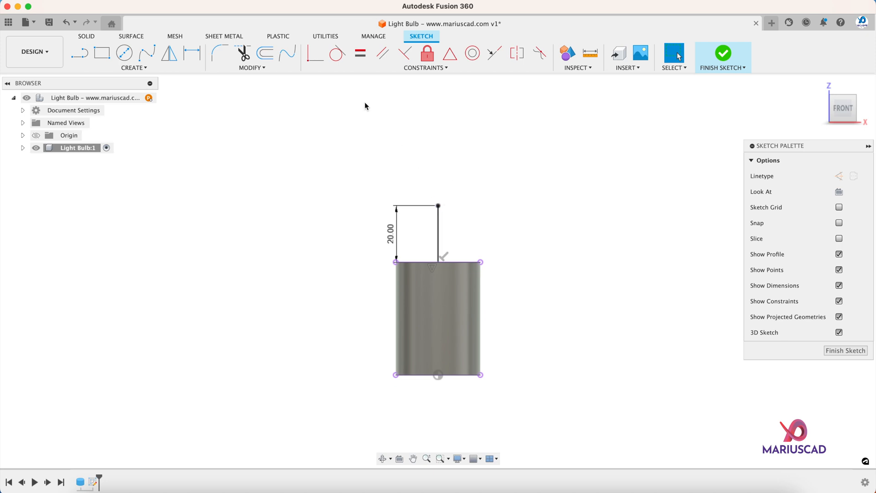
# Join a 60 mm sphere onto the cylinder top and hide the sketch.
pyautogui.click(86, 36)
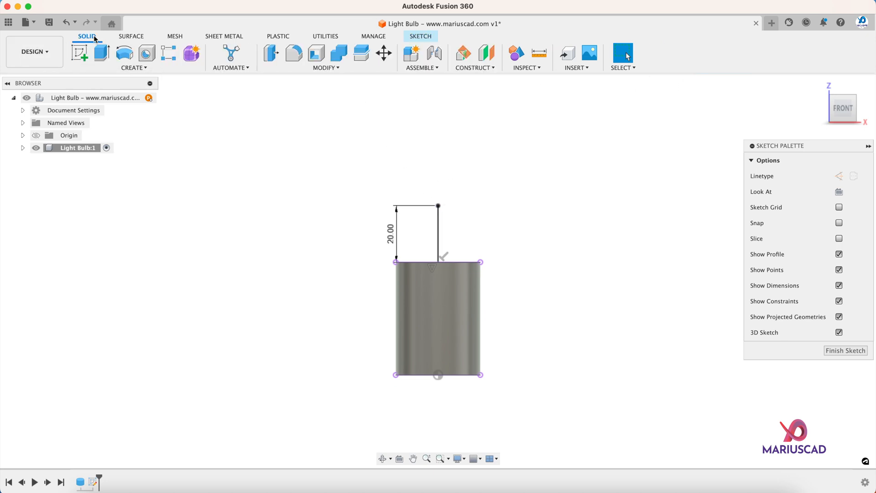
pyautogui.click(132, 67)
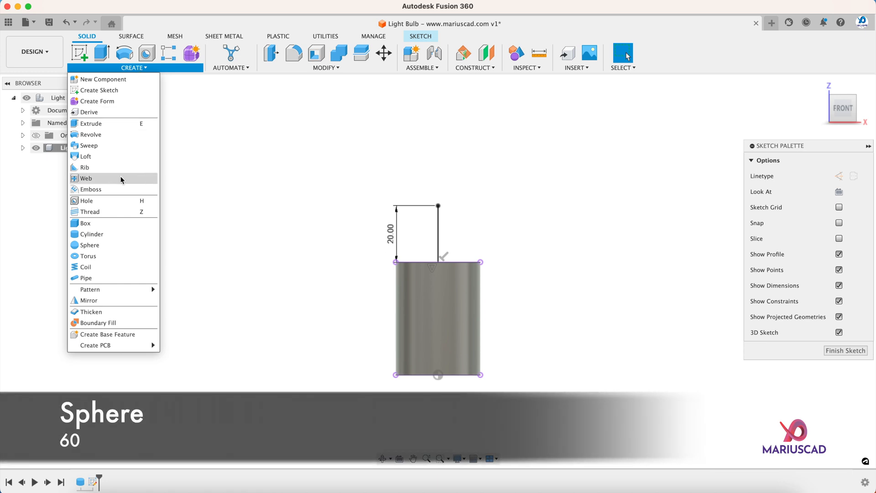
pyautogui.click(438, 205)
pyautogui.write('60')
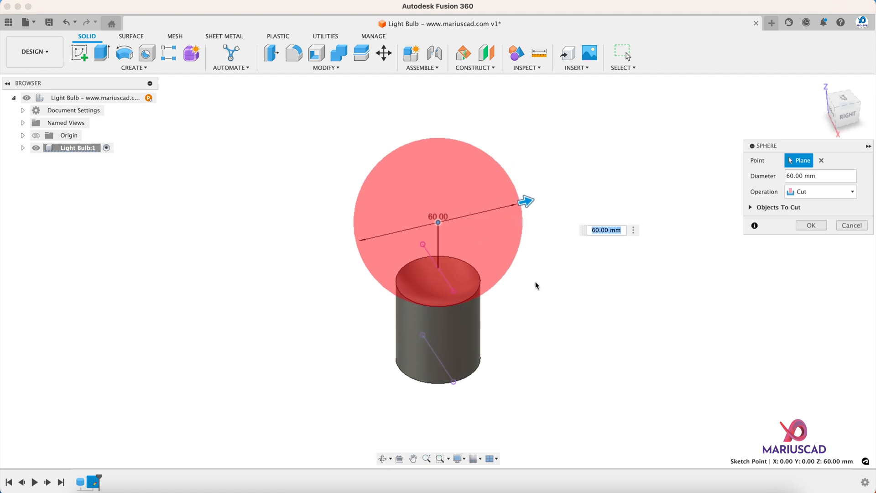
pyautogui.moveTo(543, 292)
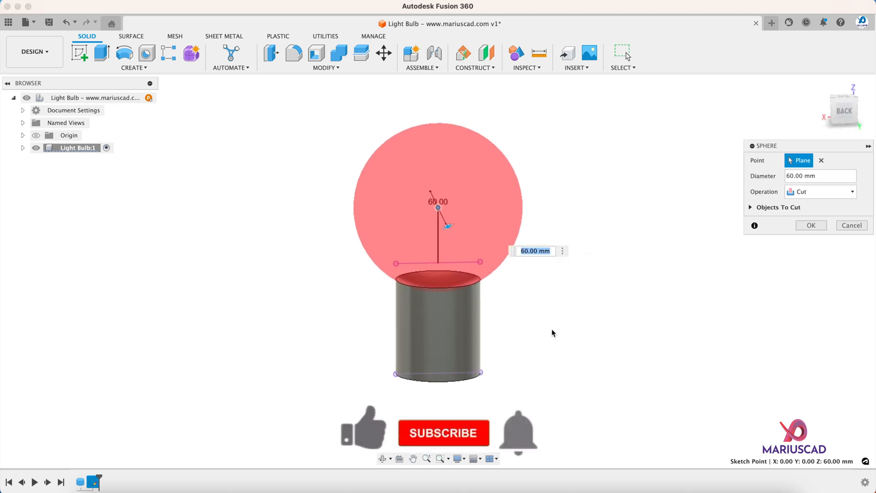
pyautogui.click(820, 191)
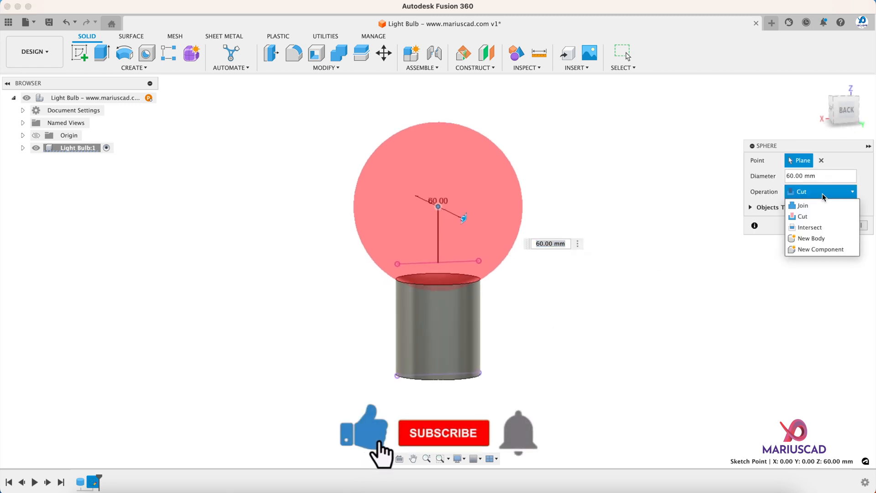
pyautogui.click(802, 205)
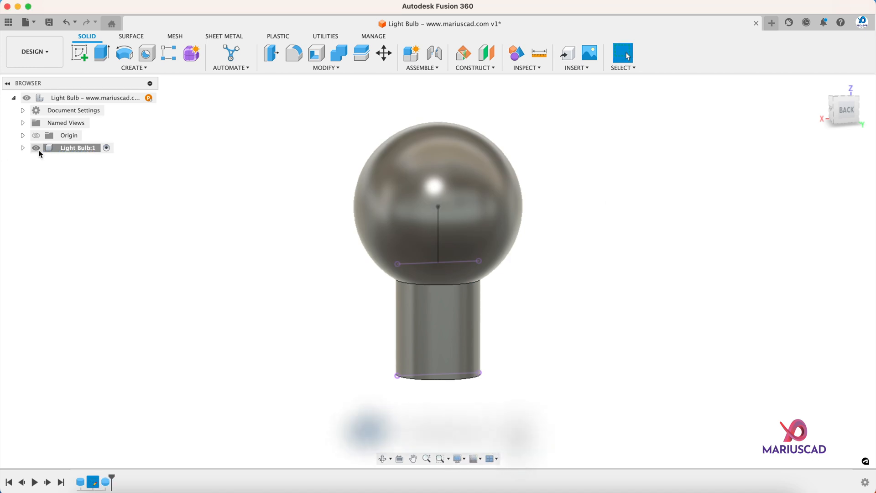
pyautogui.click(23, 148)
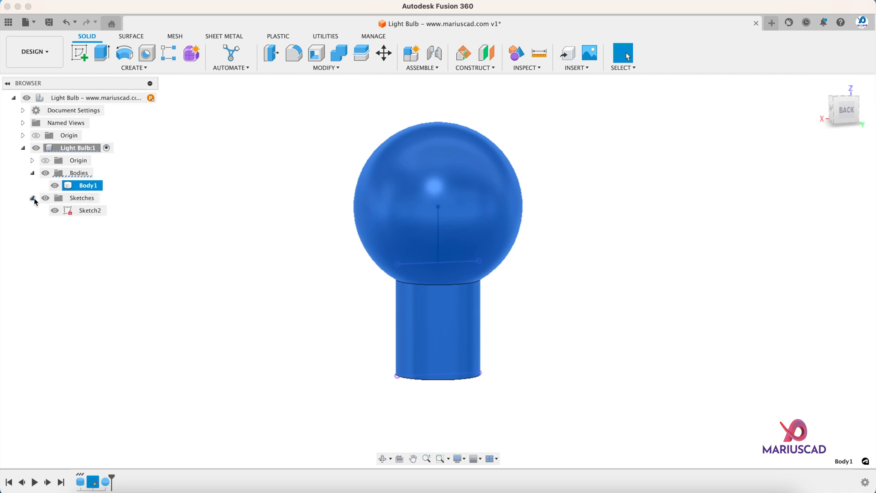
pyautogui.click(55, 210)
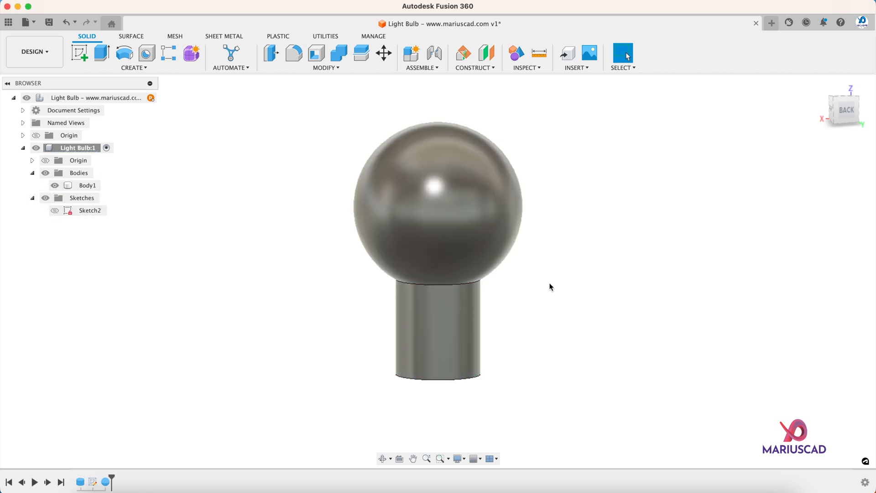
pyautogui.moveTo(293, 53)
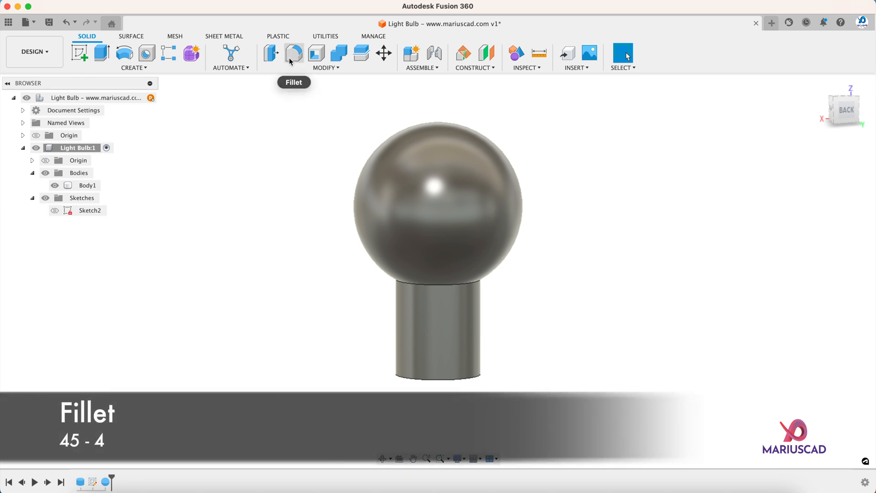
# Fillet the sphere-cylinder edge at 45 mm and the bottom edge at 4 mm.
pyautogui.click(293, 53)
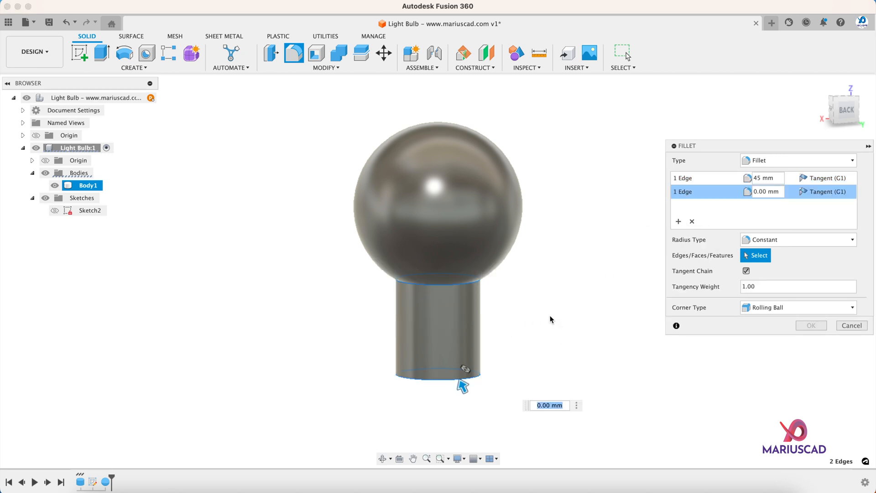
pyautogui.write('4')
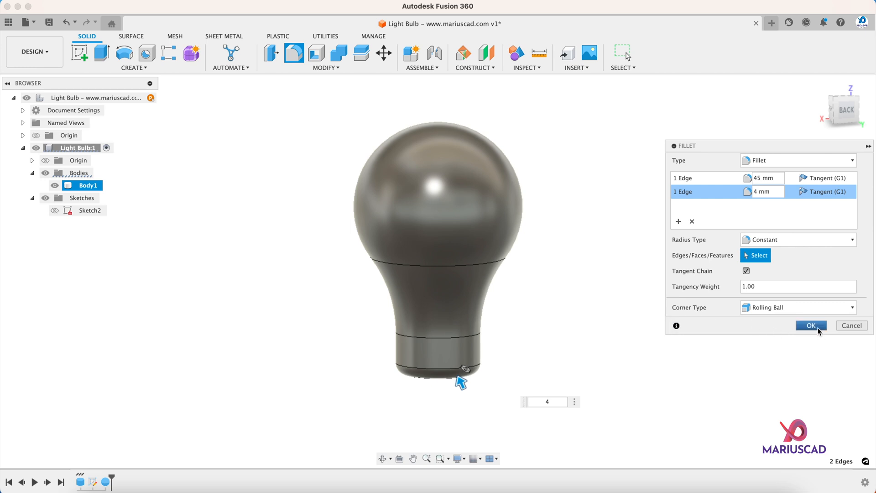
pyautogui.click(811, 326)
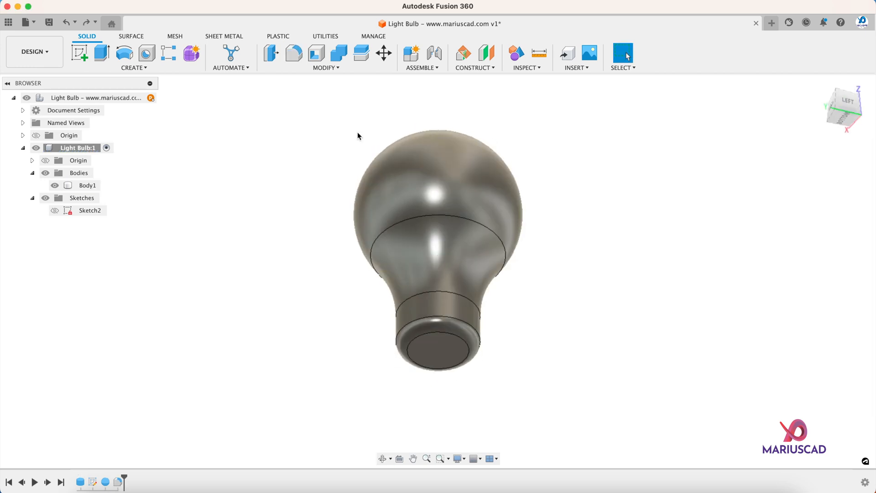
pyautogui.click(132, 55)
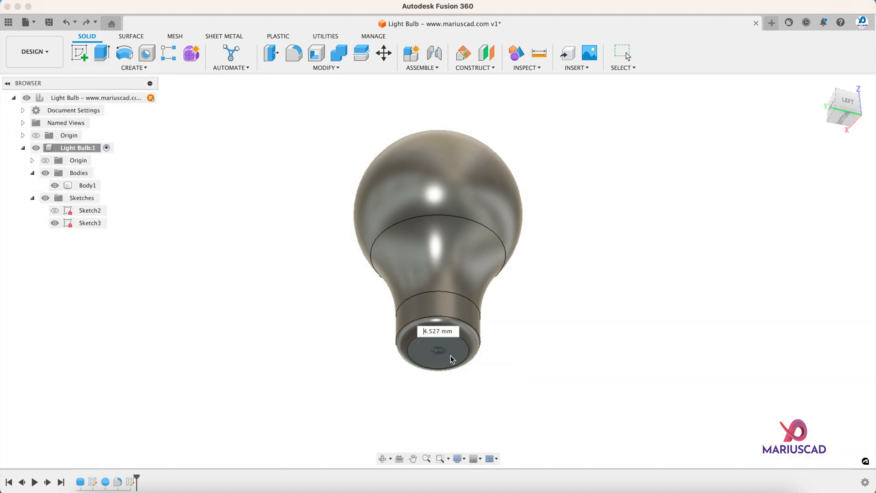
# Create a 22 mm diameter, 15 mm tall cylinder as a new body below the neck.
pyautogui.write('22')
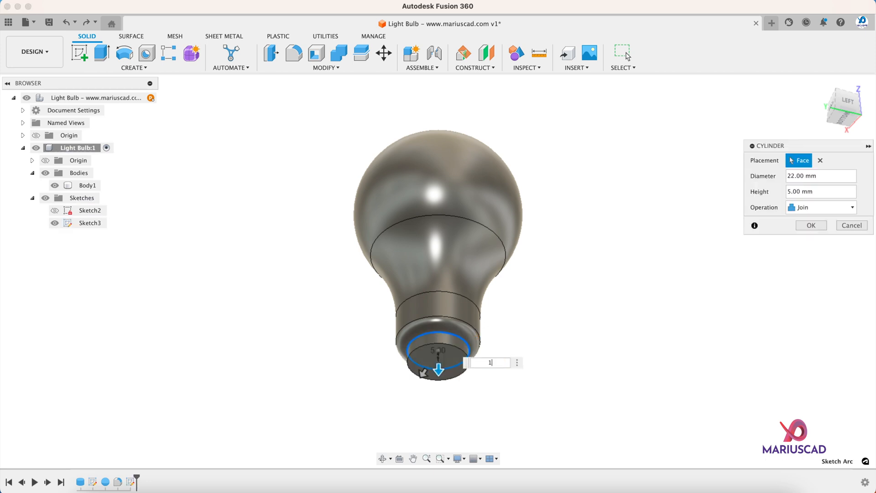
pyautogui.write('15')
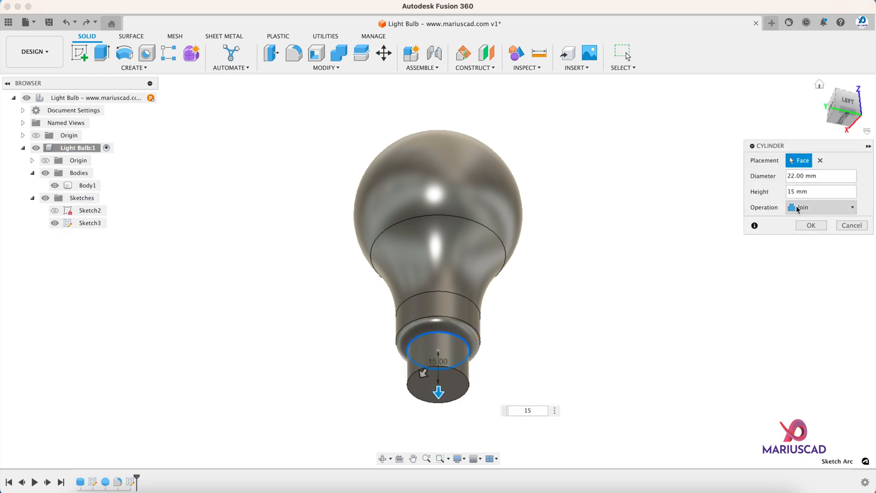
pyautogui.click(821, 207)
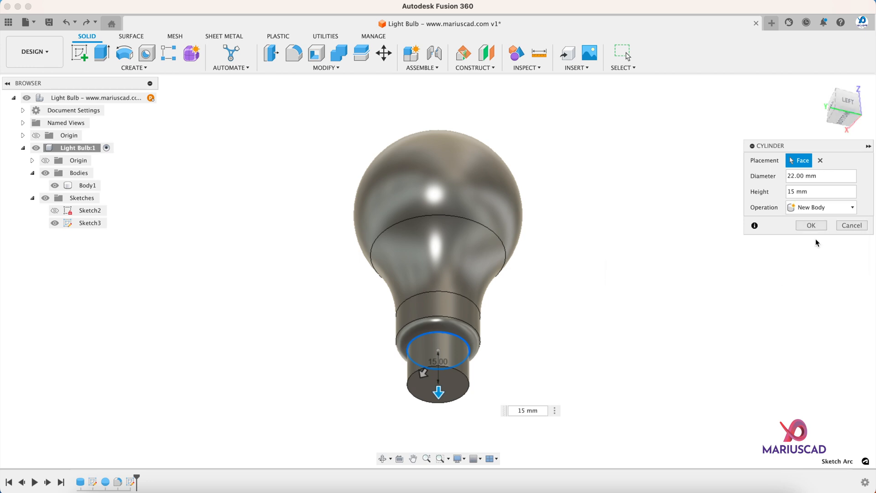
pyautogui.click(811, 225)
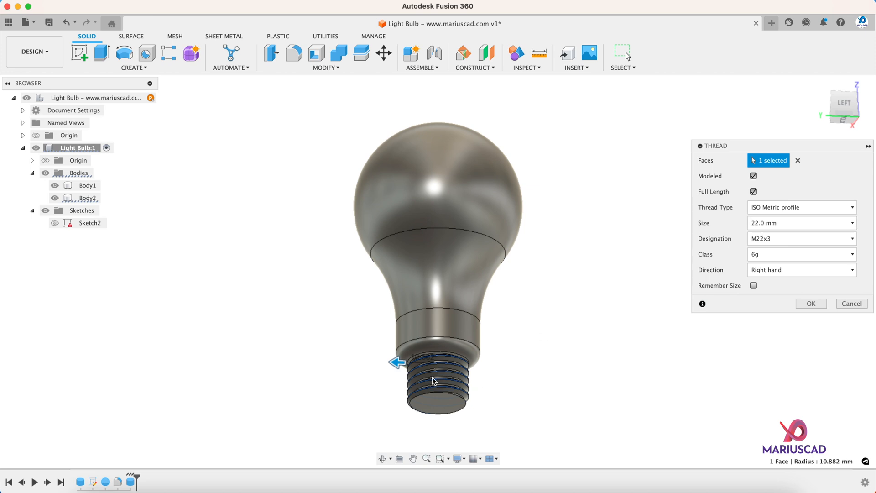
# Add a modeled M22x3 thread to the base, 12 mm long instead of full length.
pyautogui.click(800, 223)
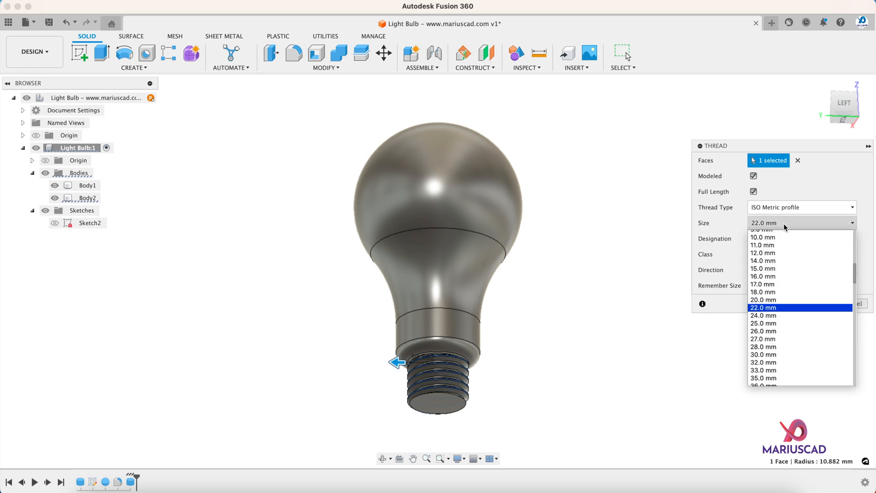
pyautogui.click(763, 307)
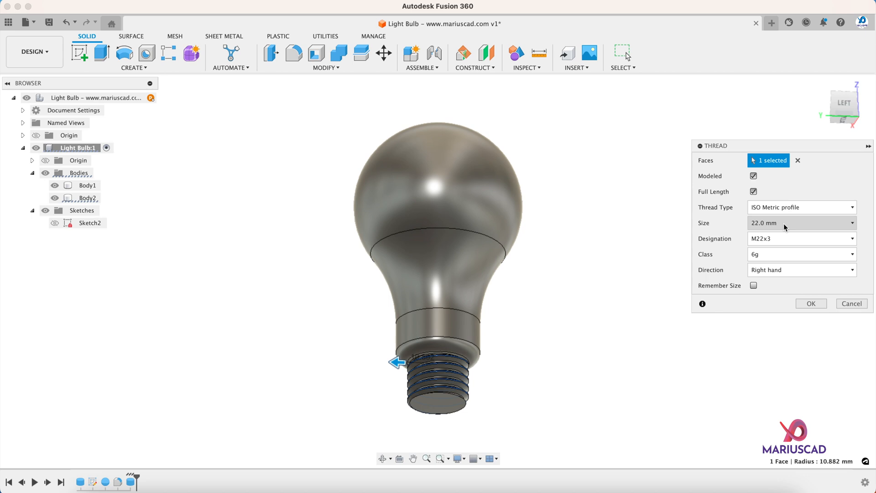
pyautogui.click(752, 192)
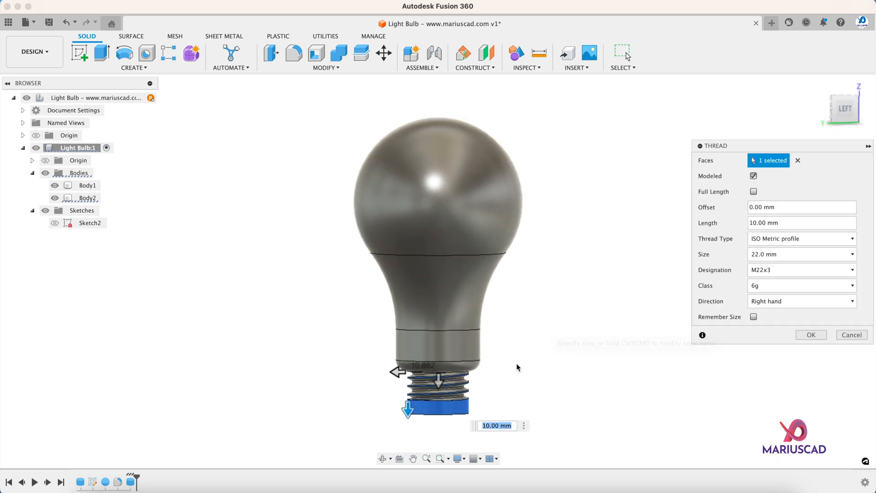
pyautogui.click(801, 222)
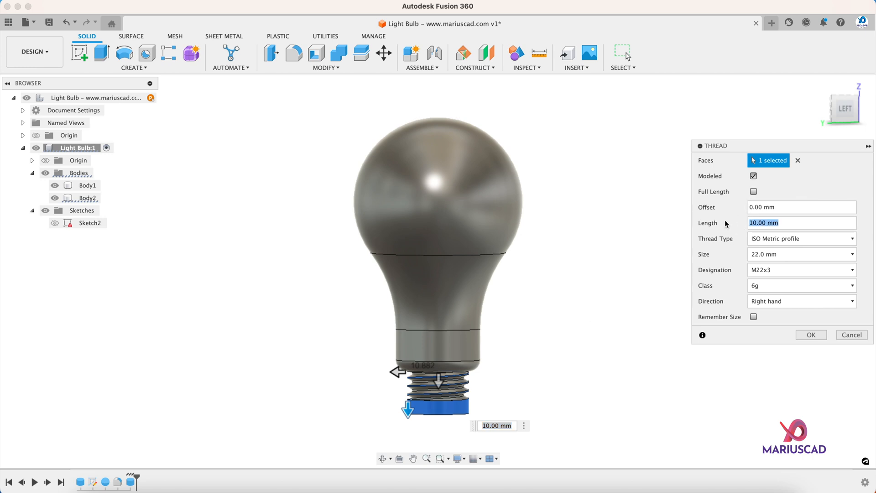
pyautogui.write('12')
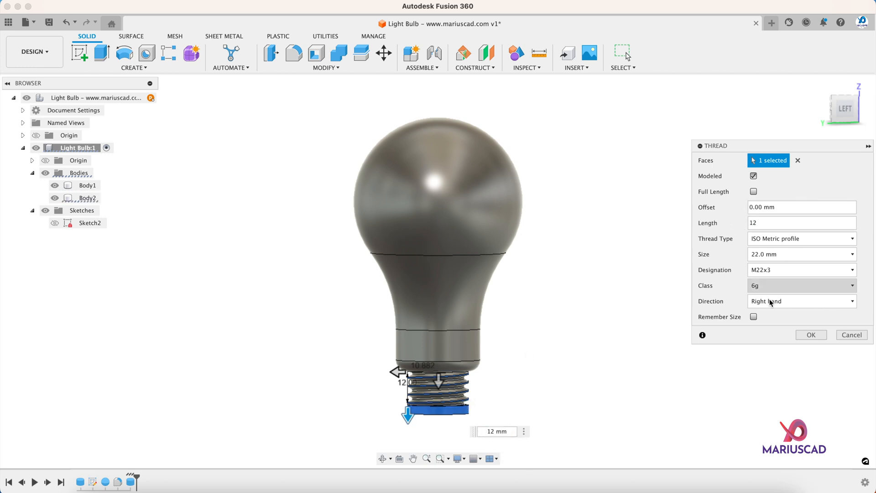
pyautogui.click(811, 334)
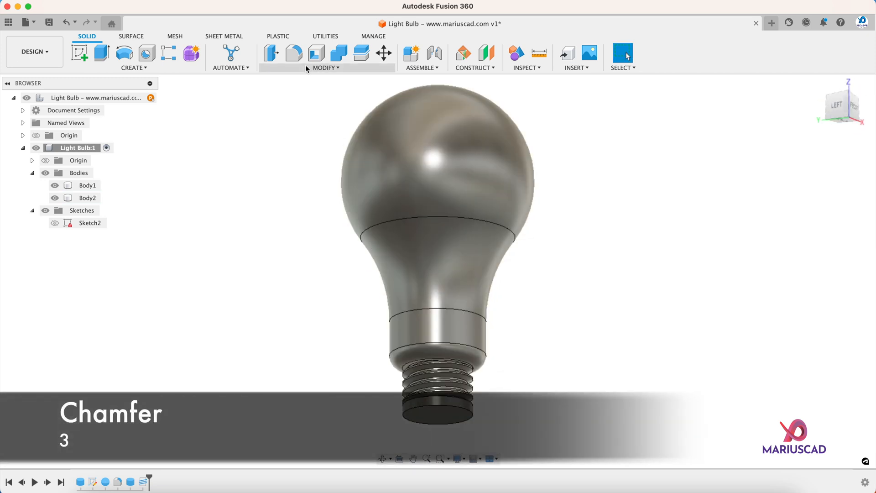
# Chamfer the threaded base's bottom edge by 3 mm.
pyautogui.click(293, 53)
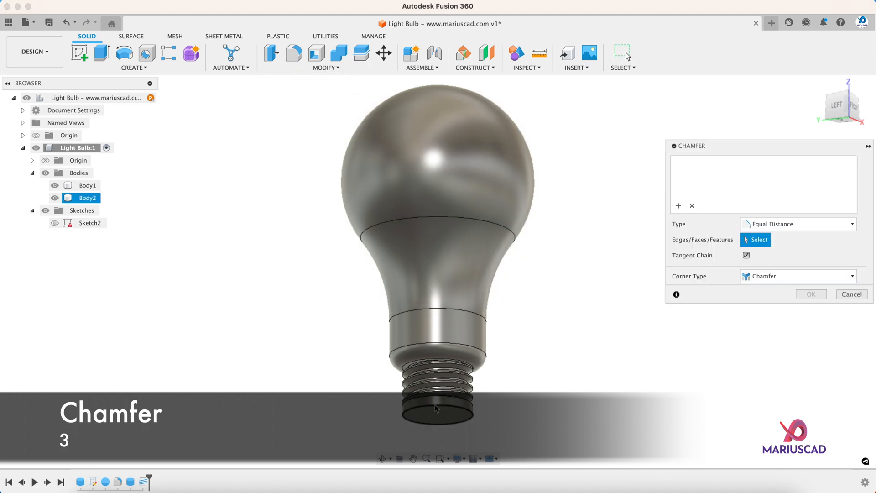
pyautogui.click(436, 413)
pyautogui.write('3')
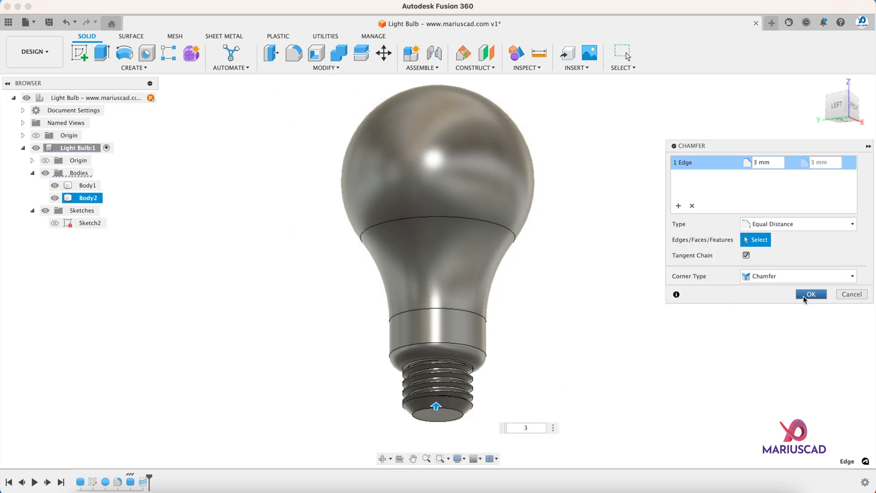
pyautogui.click(812, 294)
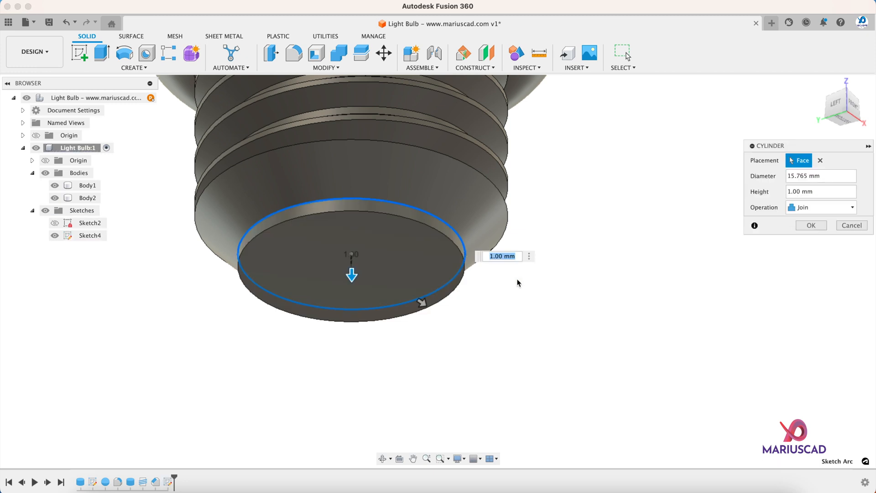
# Create the 1 mm tip disc as its own separate body.
pyautogui.click(822, 207)
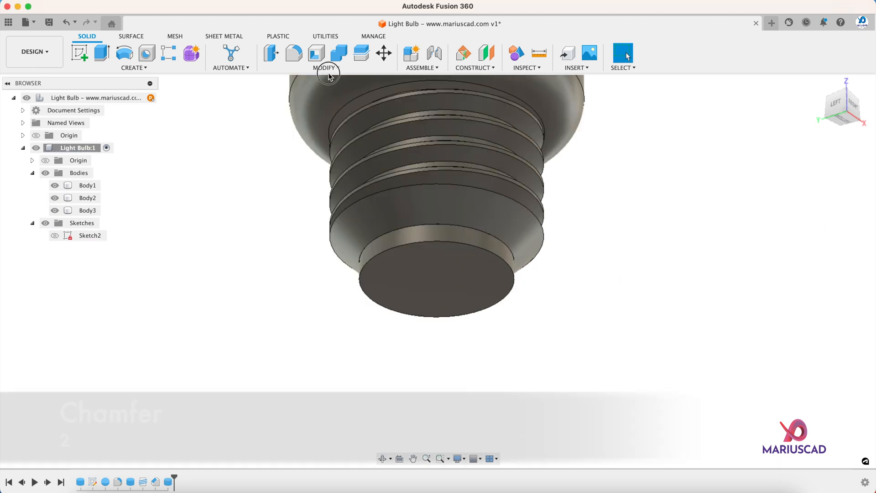
# Chamfer the tip disc's top edge by 2 mm.
pyautogui.click(324, 56)
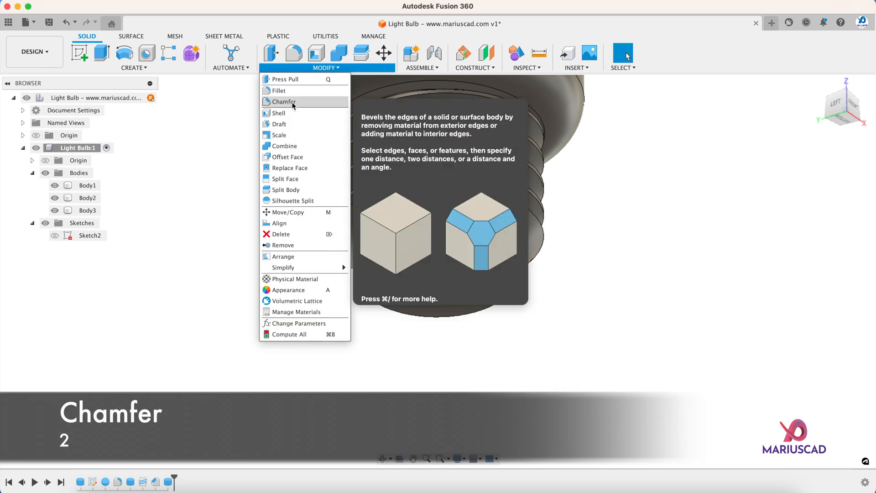
pyautogui.click(283, 101)
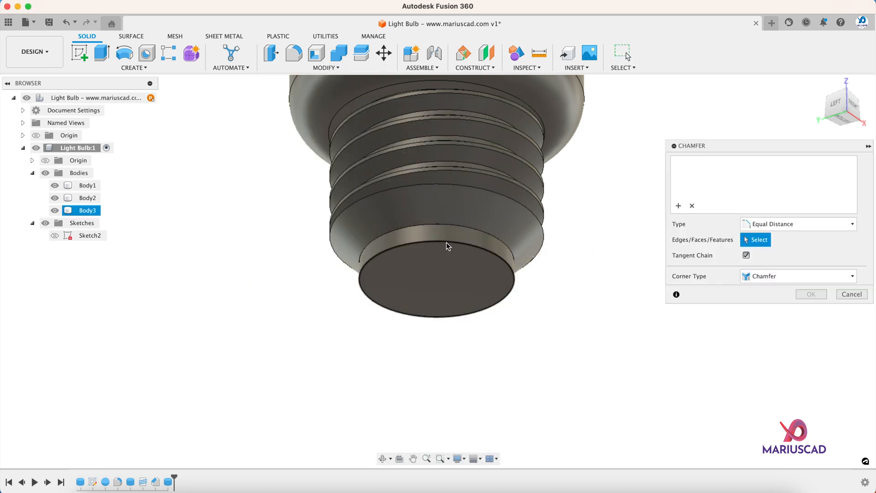
pyautogui.click(444, 249)
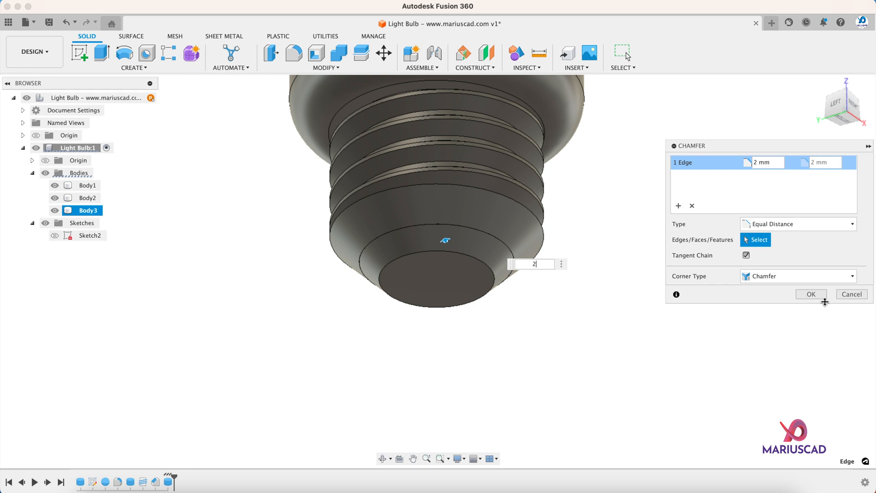
pyautogui.click(811, 294)
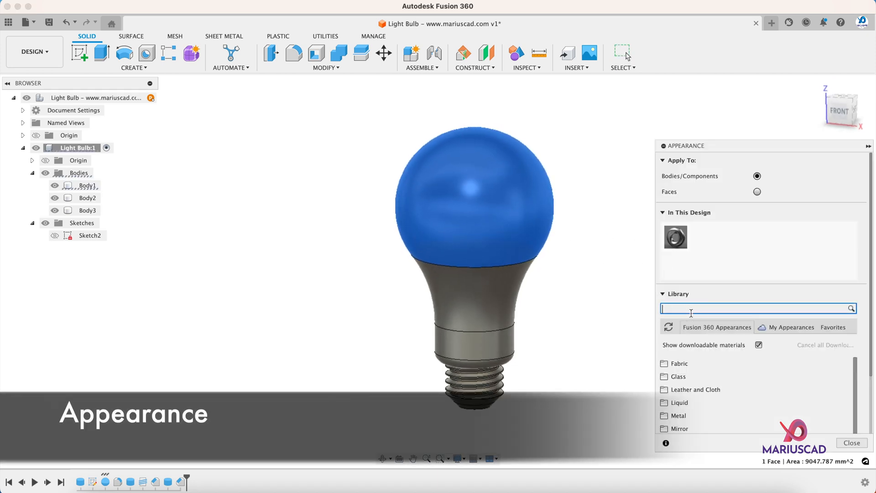
# Apply the LED – SMD 3528 appearance to the globe and set its luminance to 130 cd/m².
pyautogui.write('led')
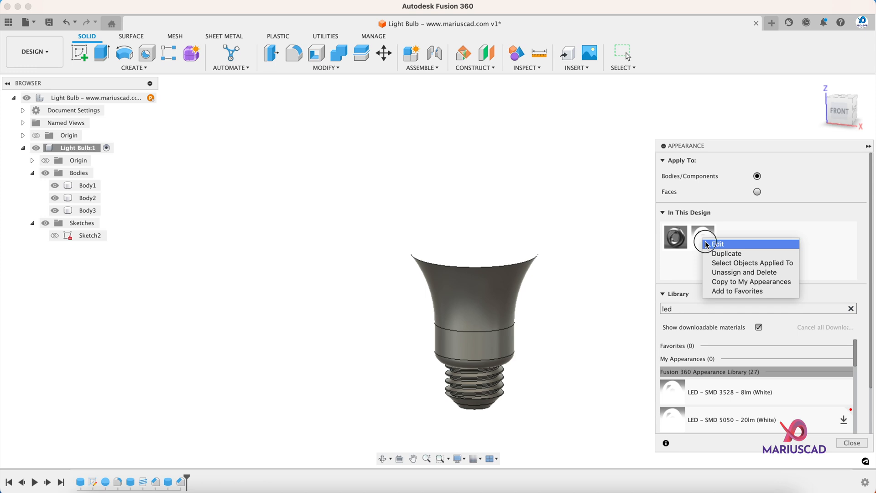
pyautogui.click(717, 243)
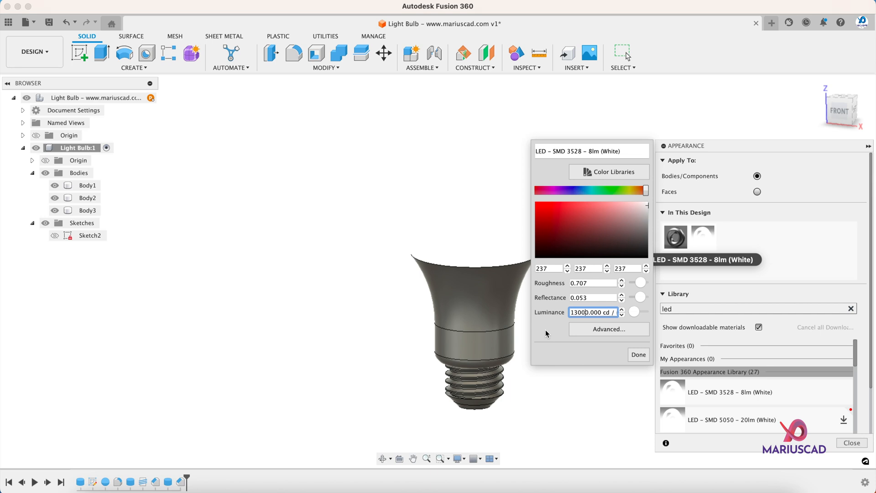
pyautogui.write('130.000')
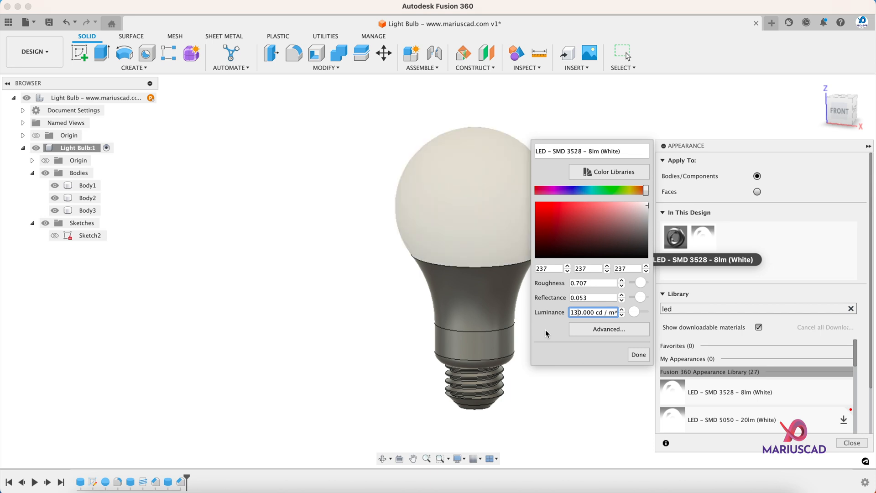
pyautogui.click(638, 354)
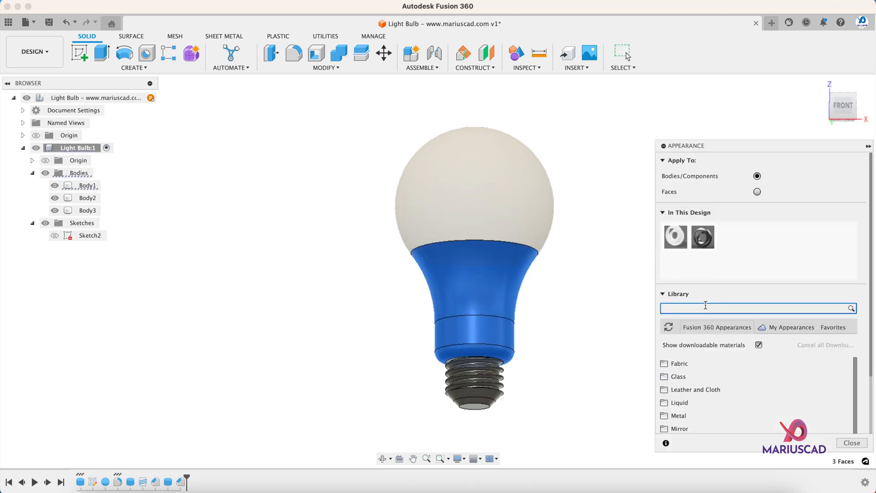
# Search 'grey plastic' for the neck's glossy grey look, then 'black plastic' for the tip.
pyautogui.write('grey plastic')
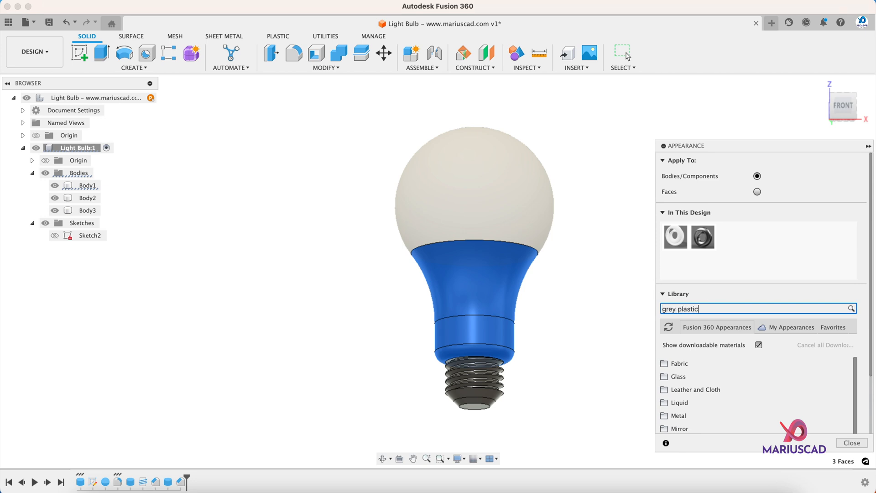
pyautogui.press('enter')
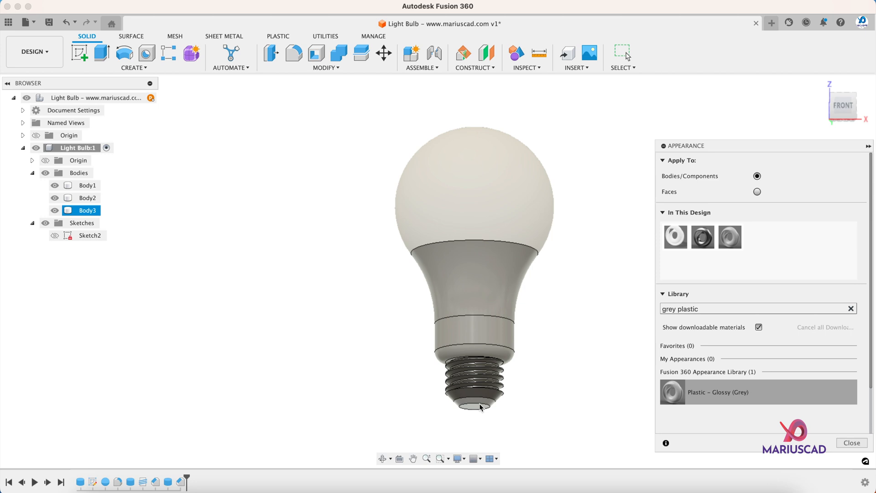
pyautogui.doubleClick(680, 308)
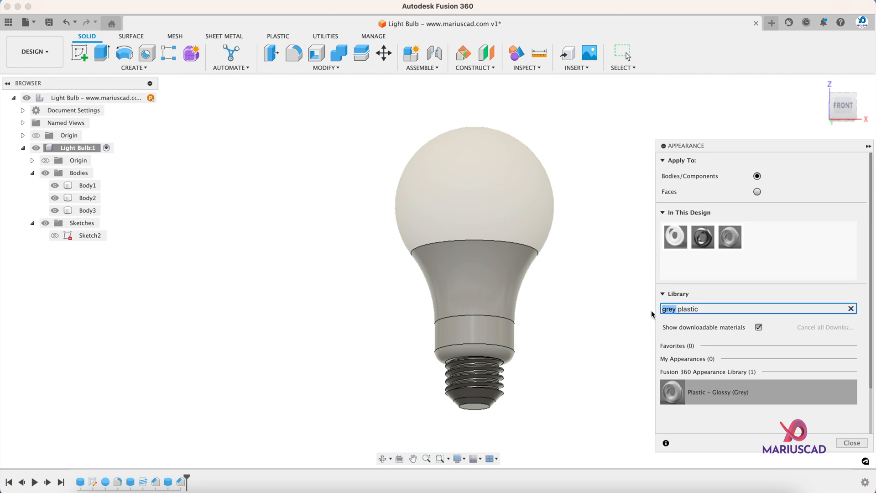
pyautogui.write('black plastic')
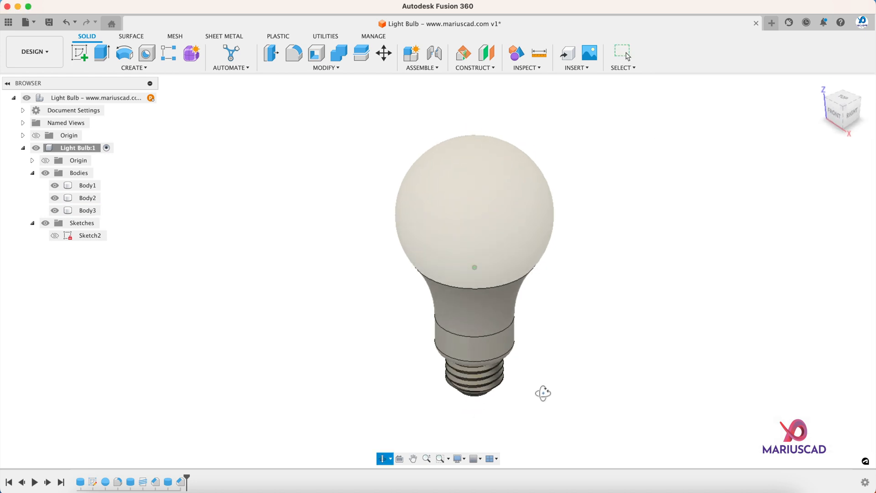
pyautogui.moveTo(542, 393); pyautogui.dragTo(535, 329)
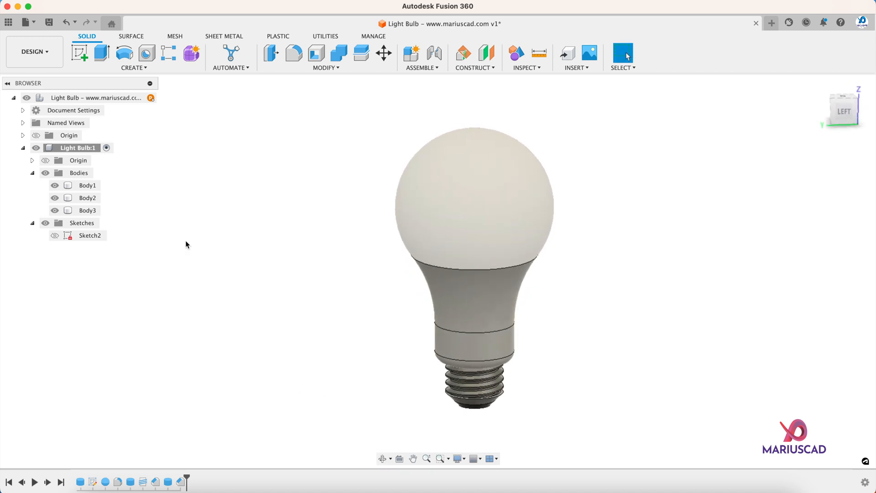
pyautogui.click(32, 148)
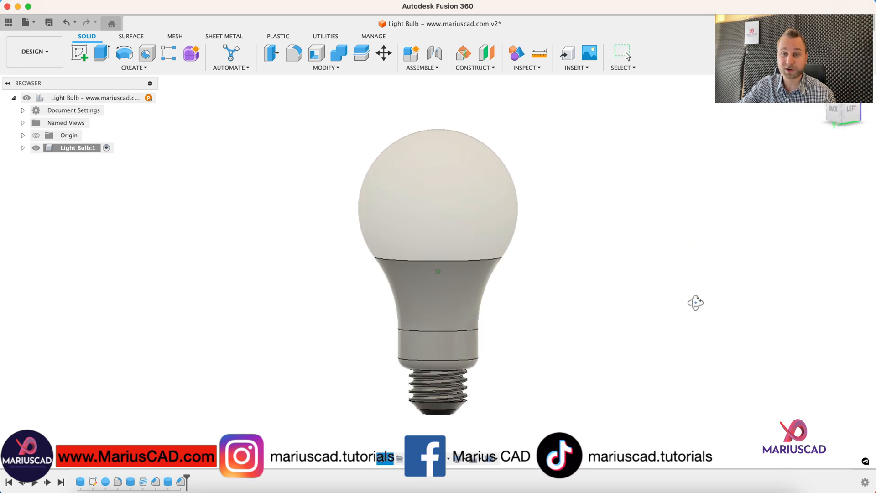
pyautogui.moveTo(695, 302); pyautogui.dragTo(737, 275)
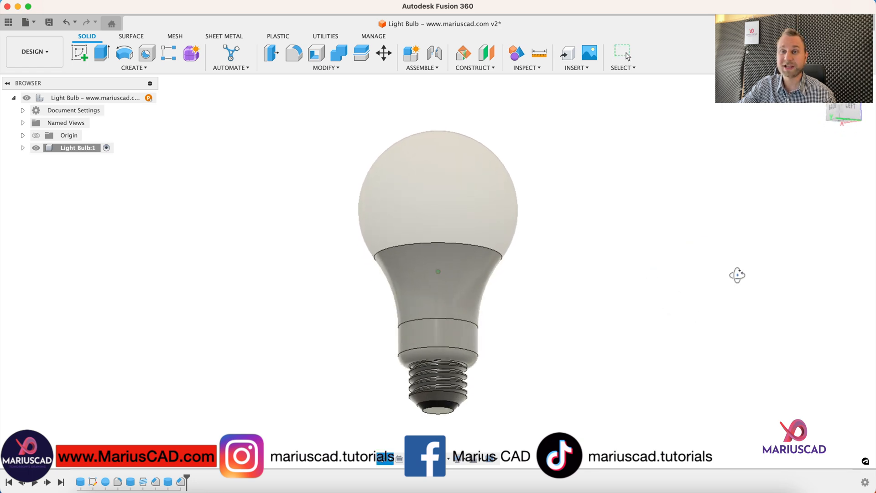